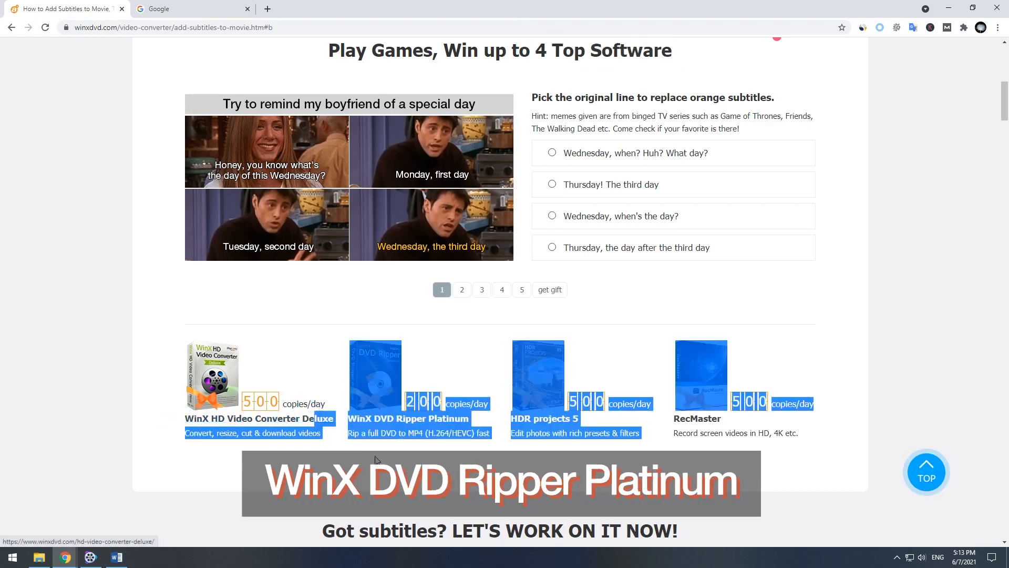
pyautogui.moveTo(544, 418)
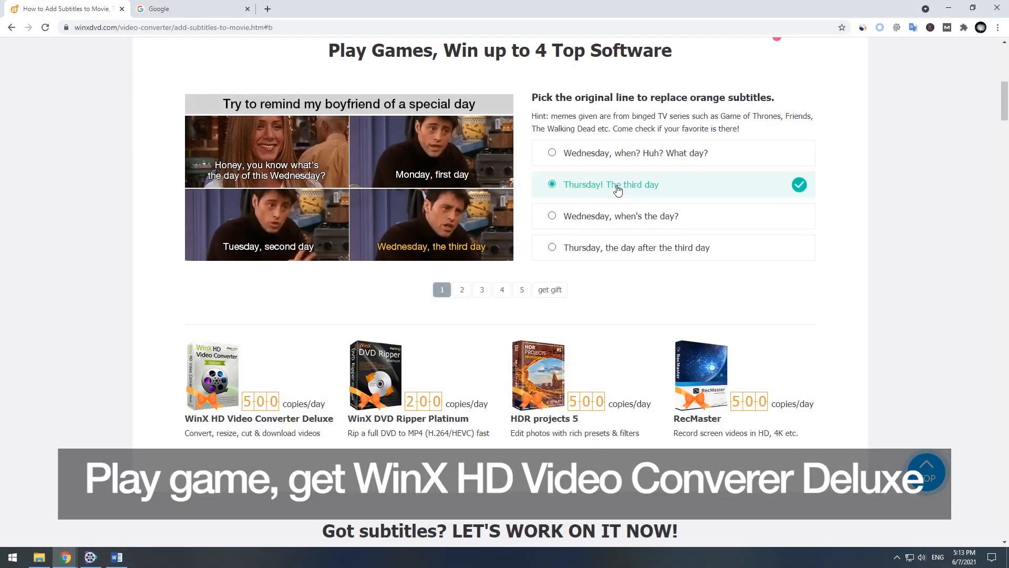
# Answer the meme quiz questions, including the turkey sandwich meme, to win WinX HD Video Converter Deluxe.
pyautogui.click(481, 289)
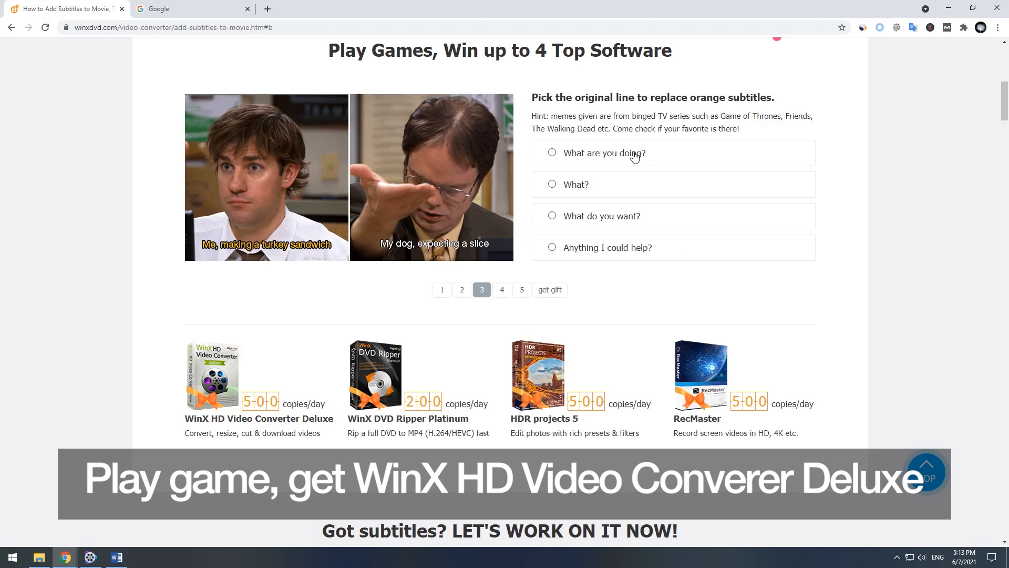
pyautogui.click(501, 290)
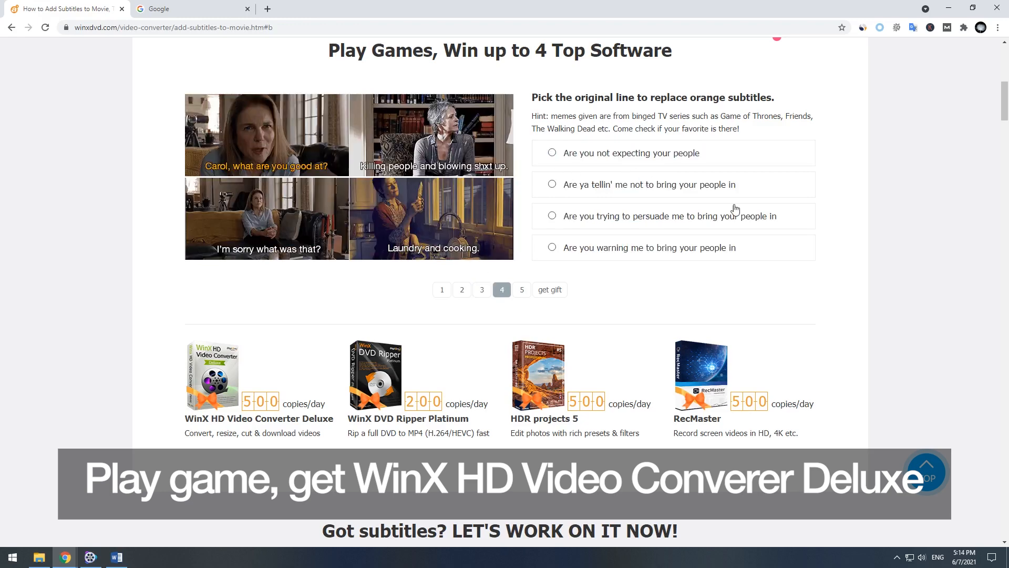
pyautogui.click(522, 289)
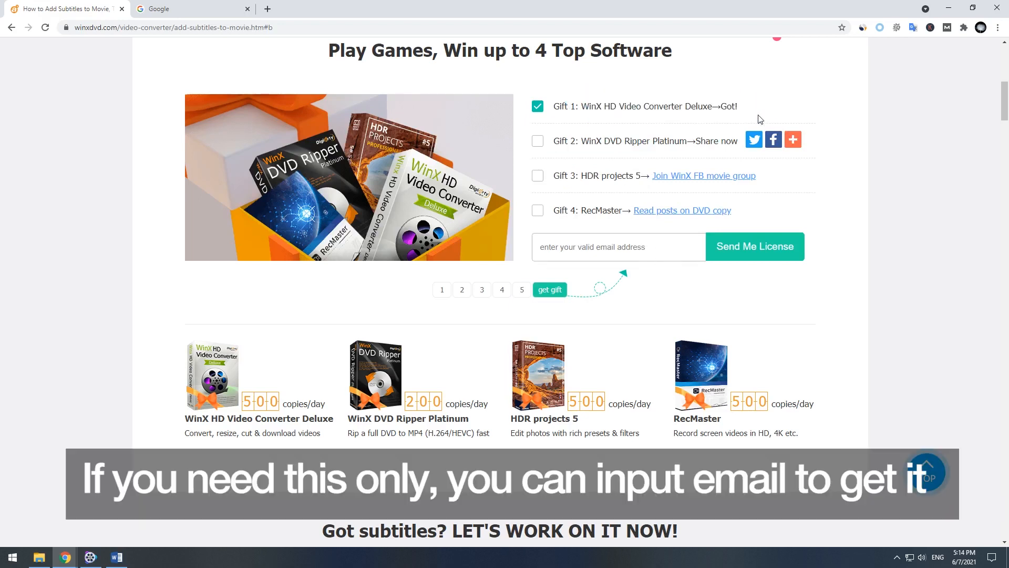
pyautogui.moveTo(751, 258)
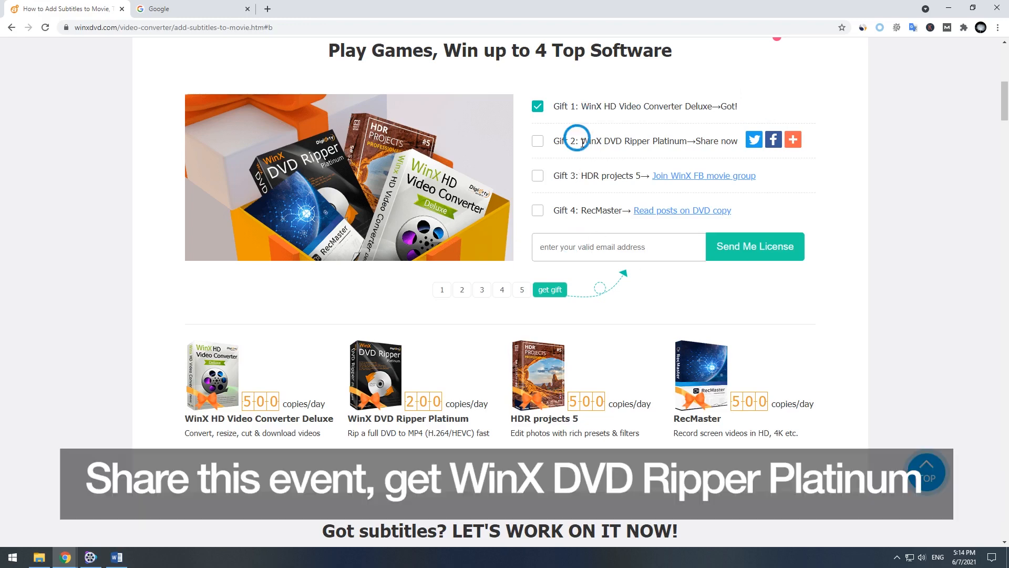
# Share the event, join the WinX FB movie group, and open the DVD copy posts.
pyautogui.click(774, 140)
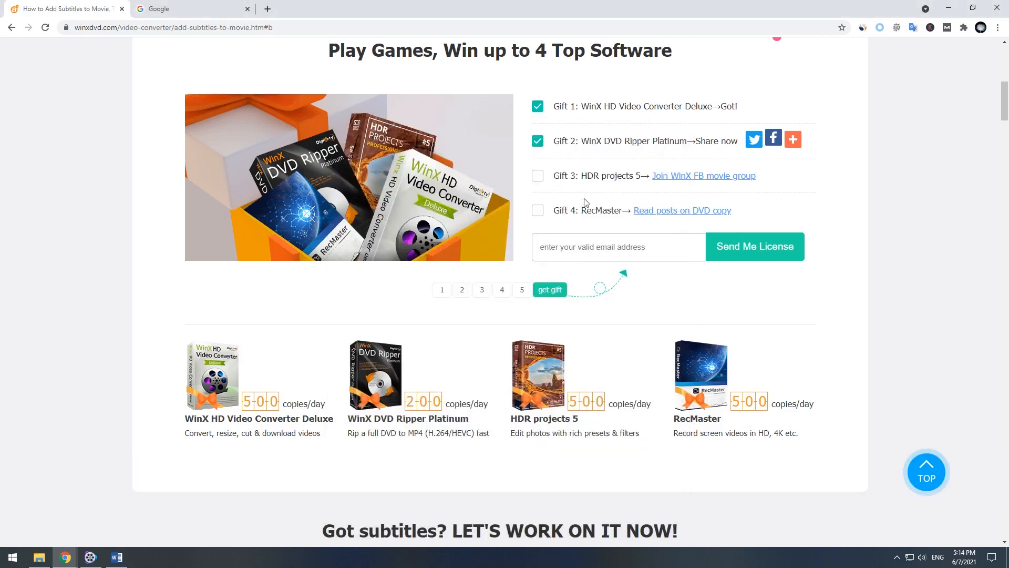
pyautogui.click(703, 175)
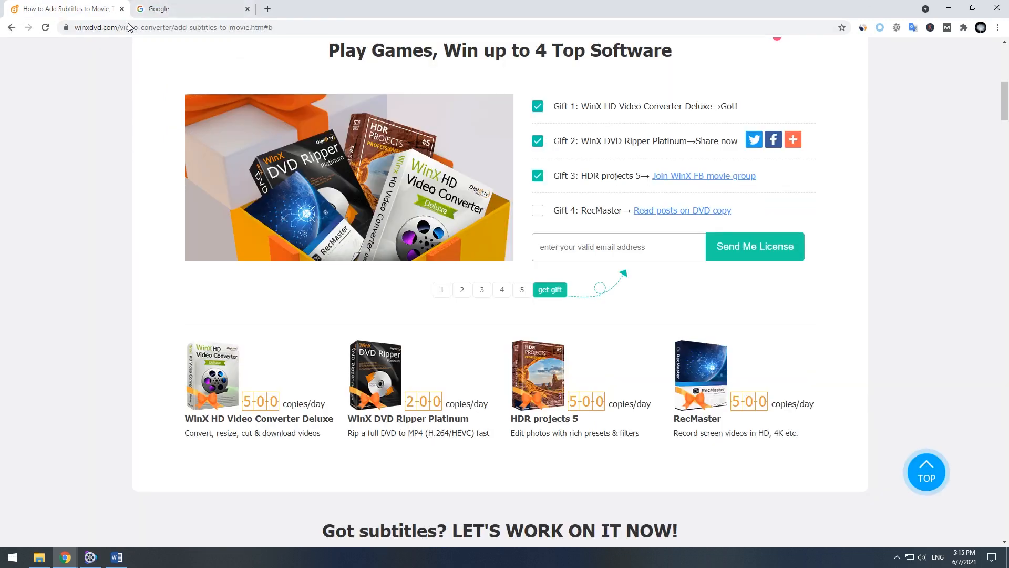
pyautogui.click(682, 209)
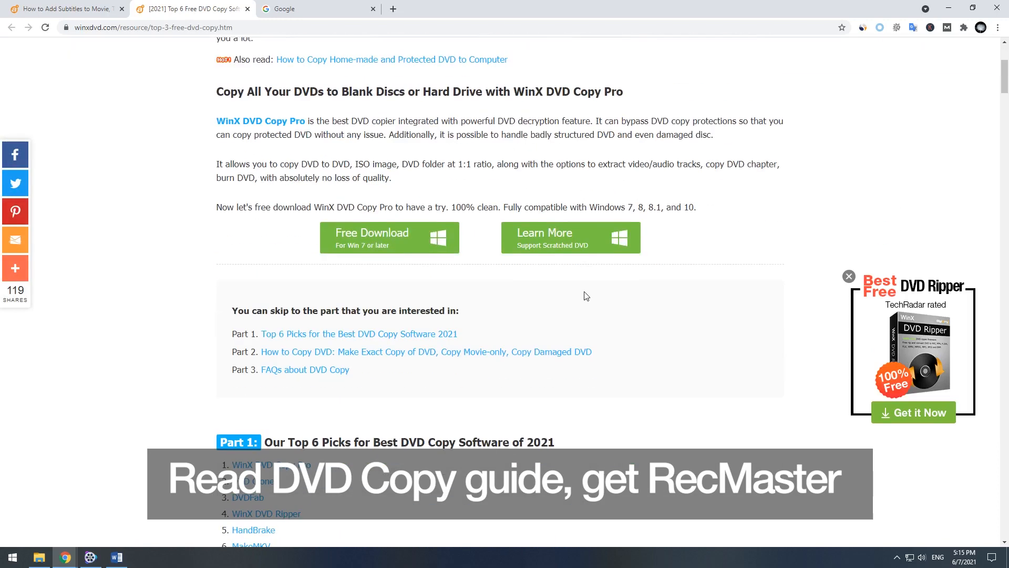
# On the giveaway tab, request the license codes by email and dismiss the sent confirmation.
pyautogui.click(64, 9)
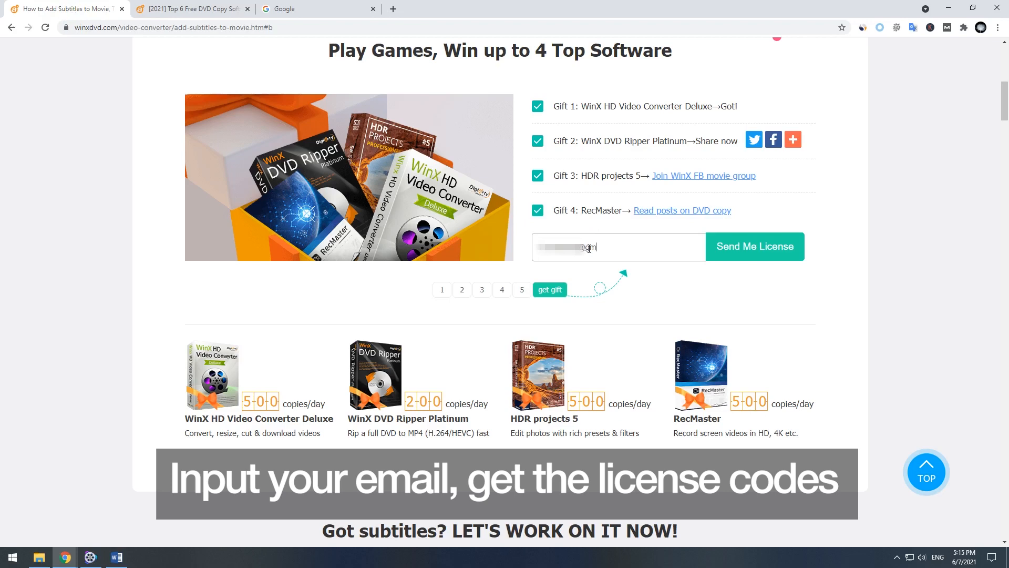
pyautogui.click(754, 247)
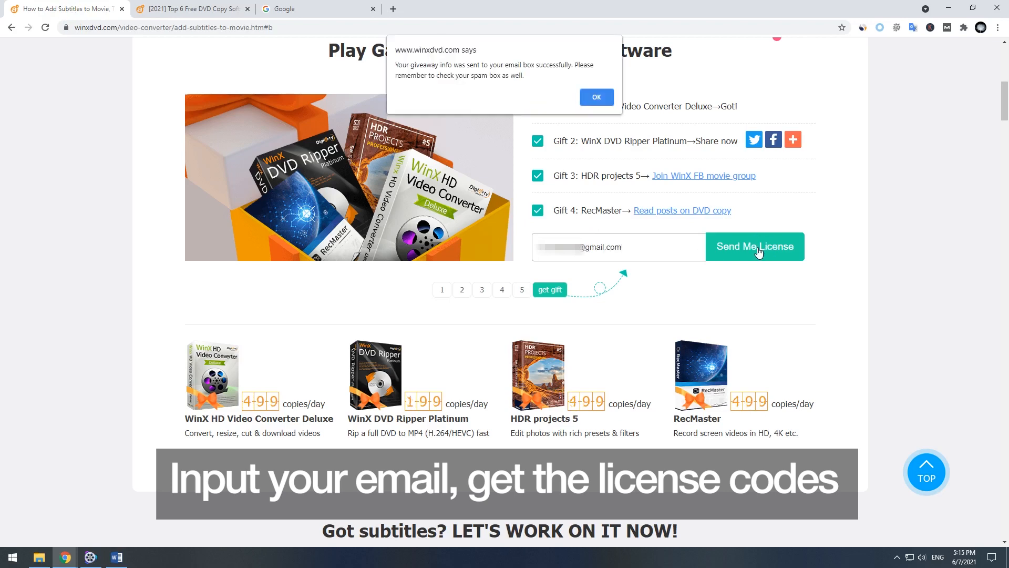
pyautogui.click(595, 97)
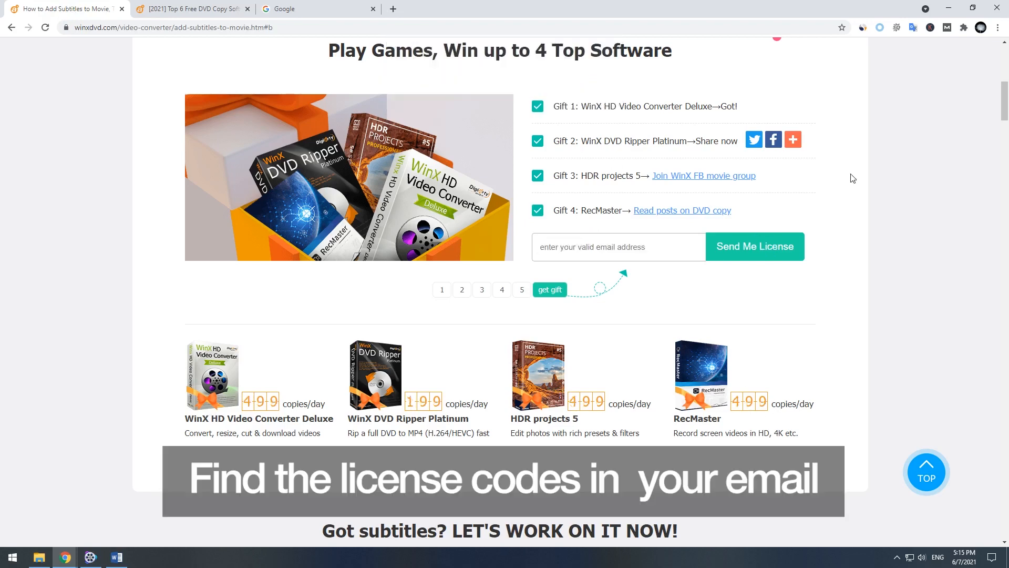
# Open the 'Your WinXDVD Meme Game Giveaway Has Arrived' email and download the installers.
pyautogui.click(316, 8)
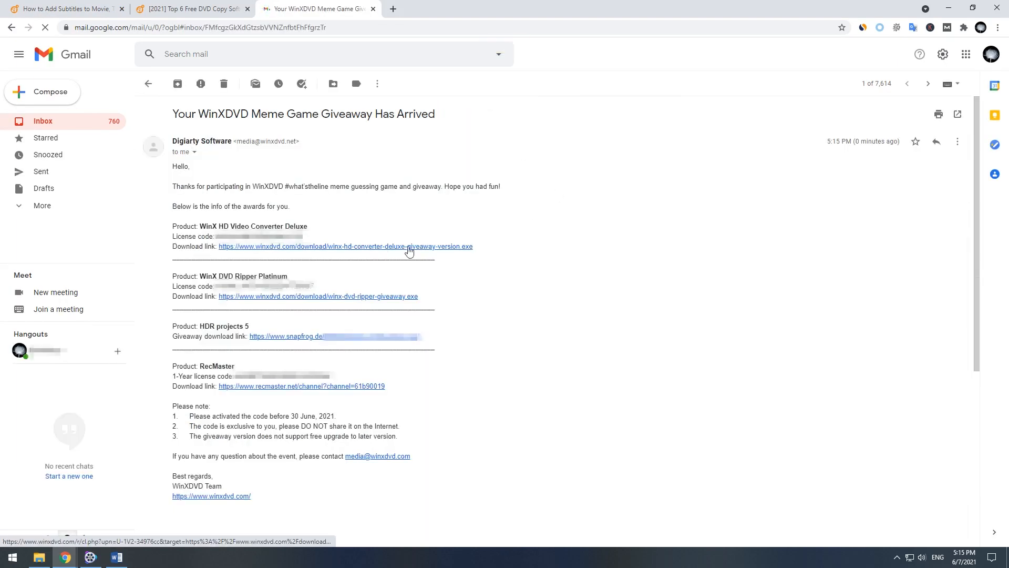
pyautogui.click(345, 246)
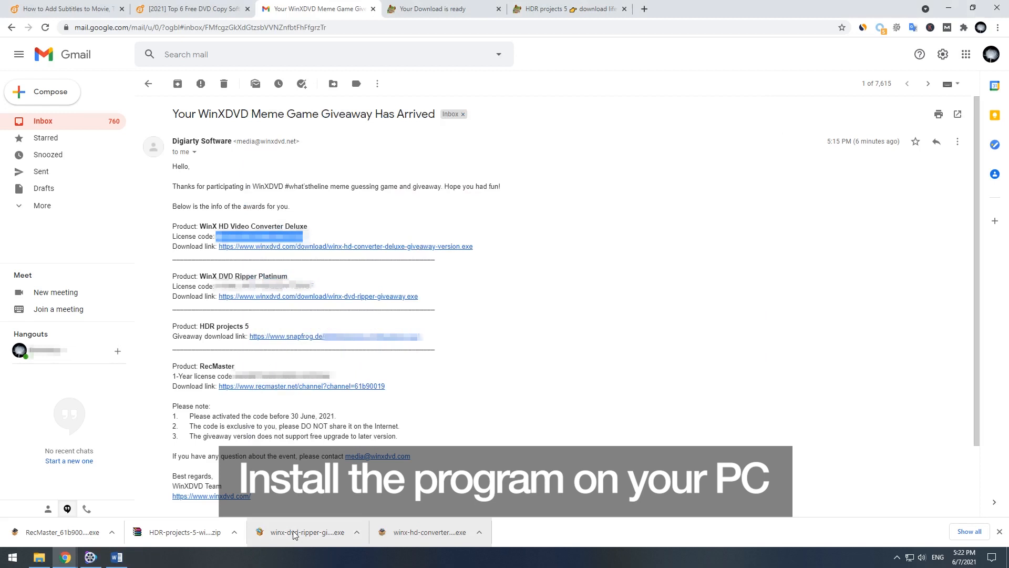
# Run winx-dvd-ripper-giveaway.exe in English, keeping the default shortcut folder.
pyautogui.click(307, 531)
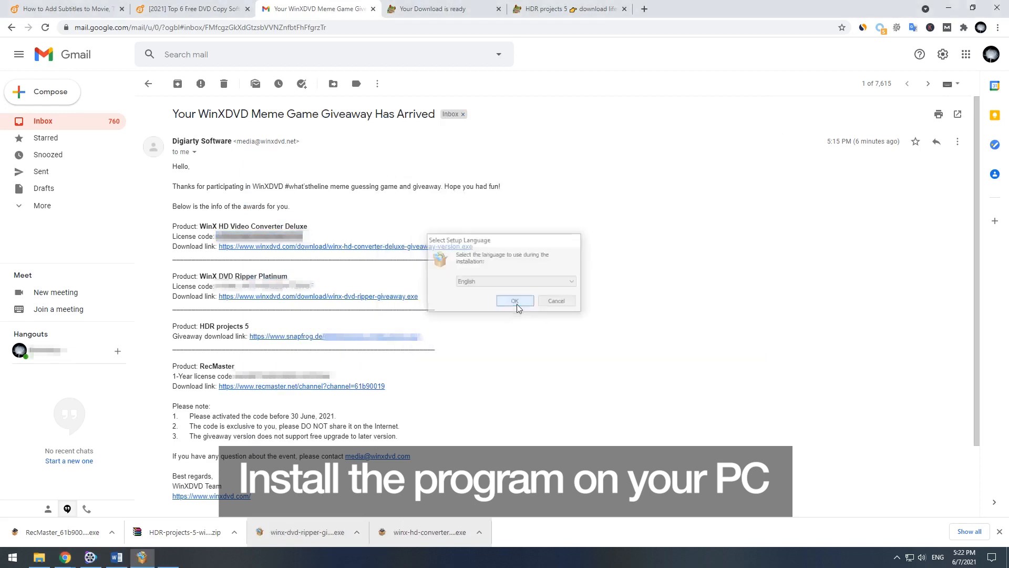
pyautogui.click(514, 301)
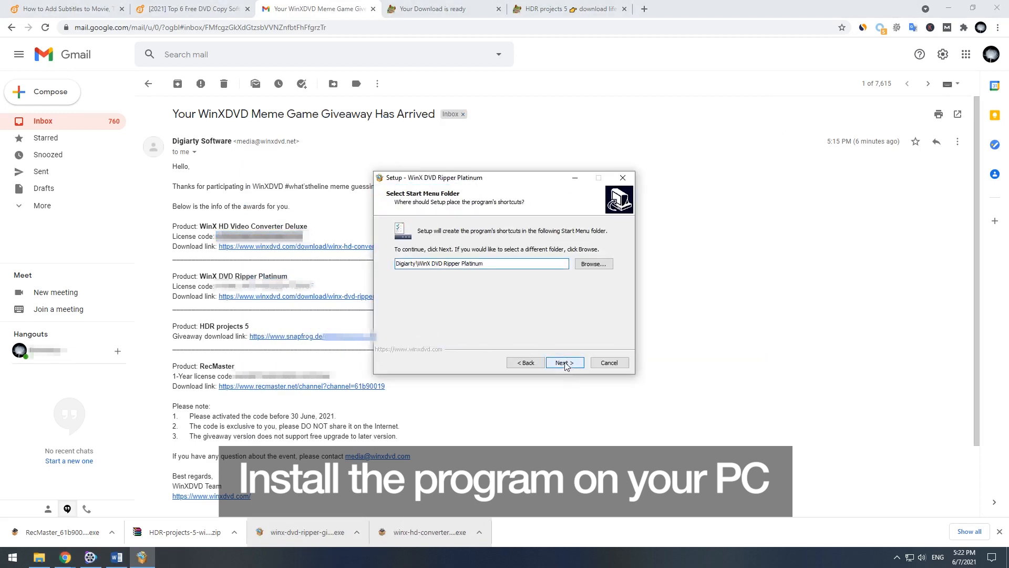
pyautogui.click(563, 362)
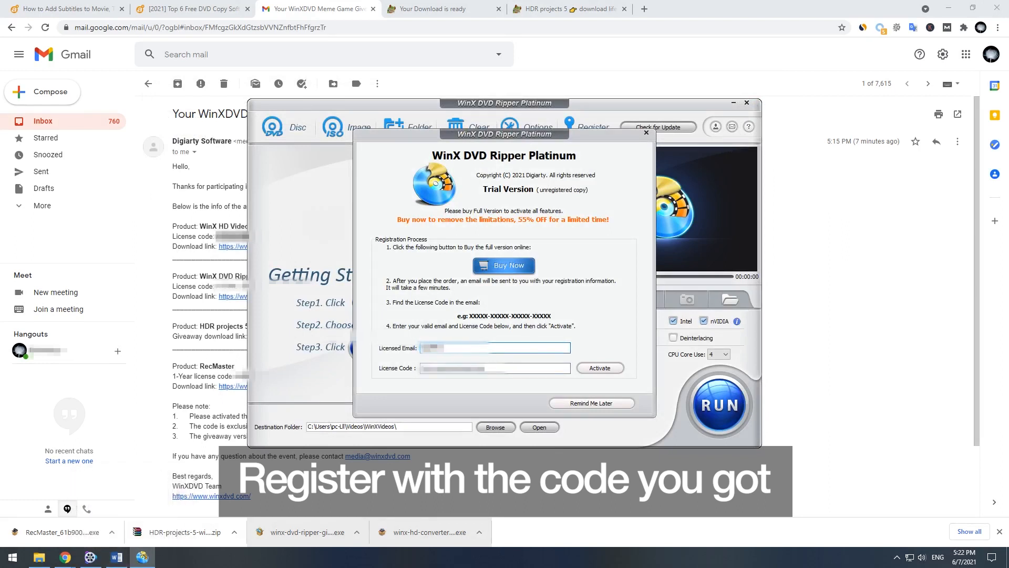
# Activate with the emailed DVD Ripper license code, then dismiss the file chooser and online video window.
pyautogui.click(645, 133)
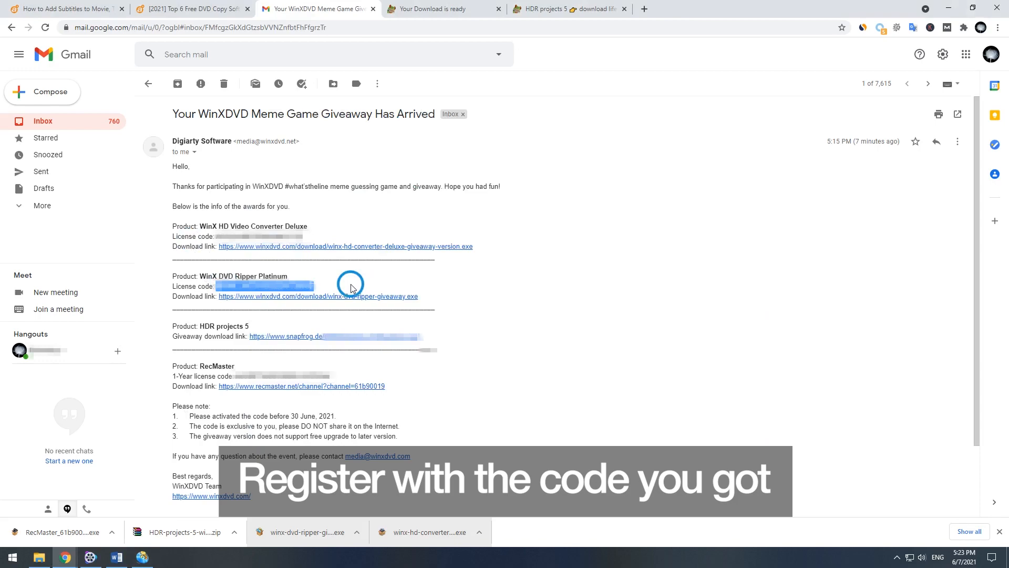
pyautogui.click(598, 368)
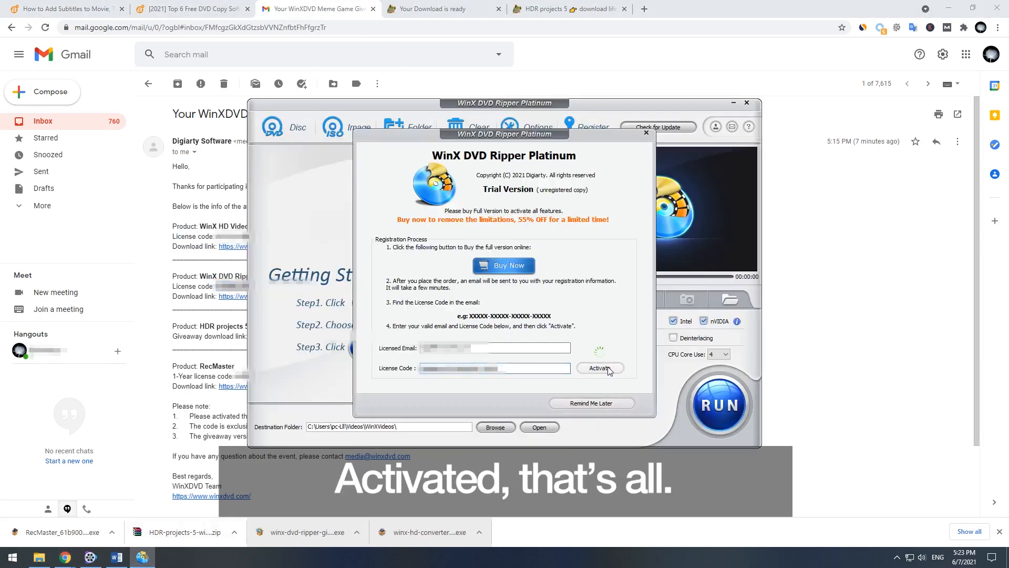
pyautogui.click(599, 367)
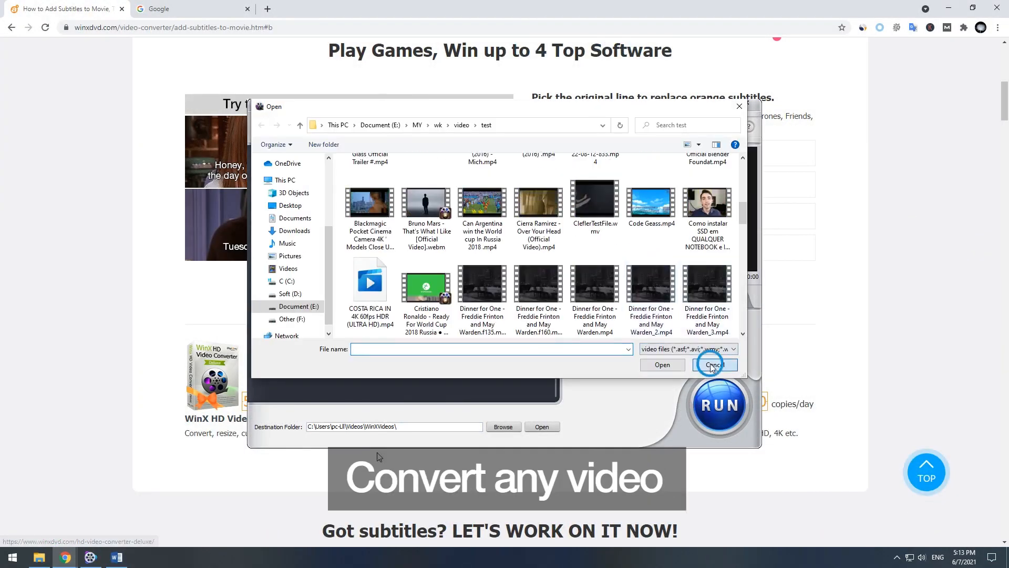
pyautogui.click(715, 365)
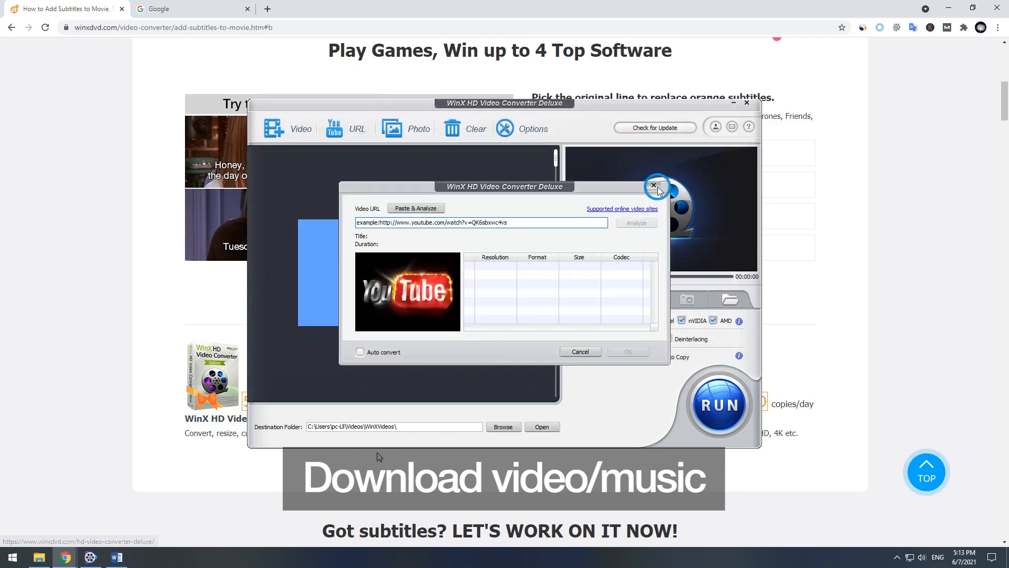
pyautogui.click(652, 186)
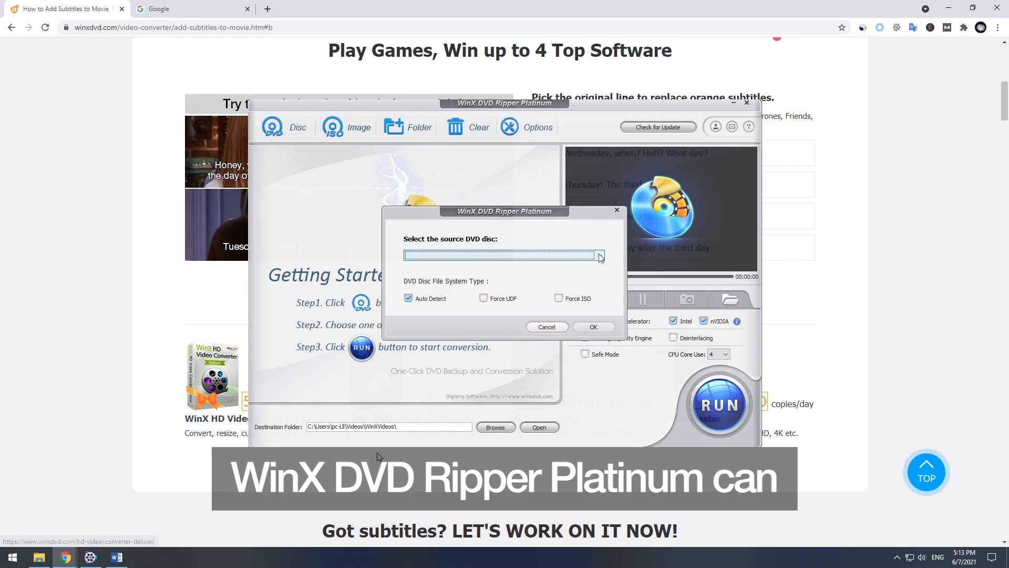
pyautogui.click(346, 127)
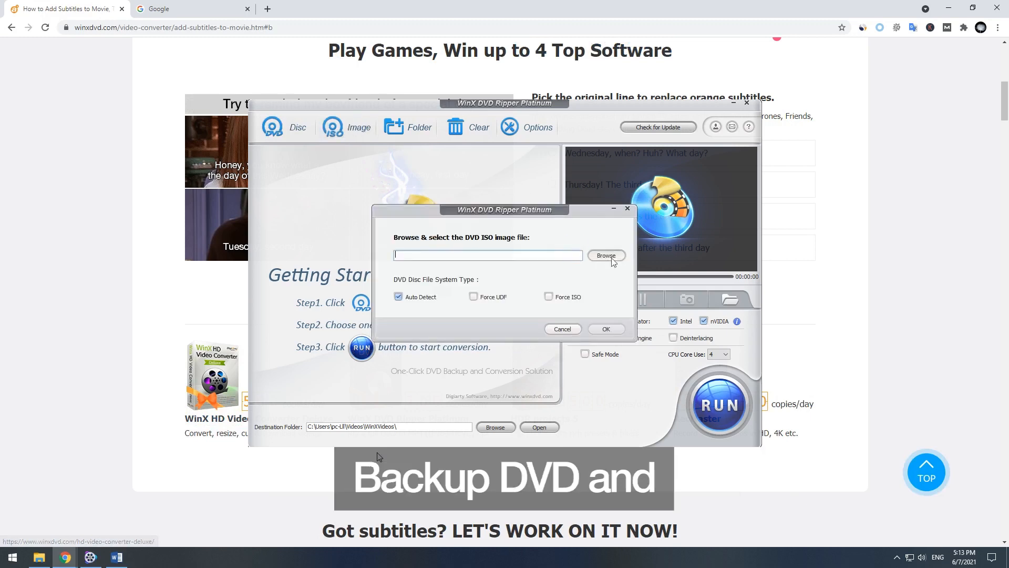
pyautogui.click(407, 126)
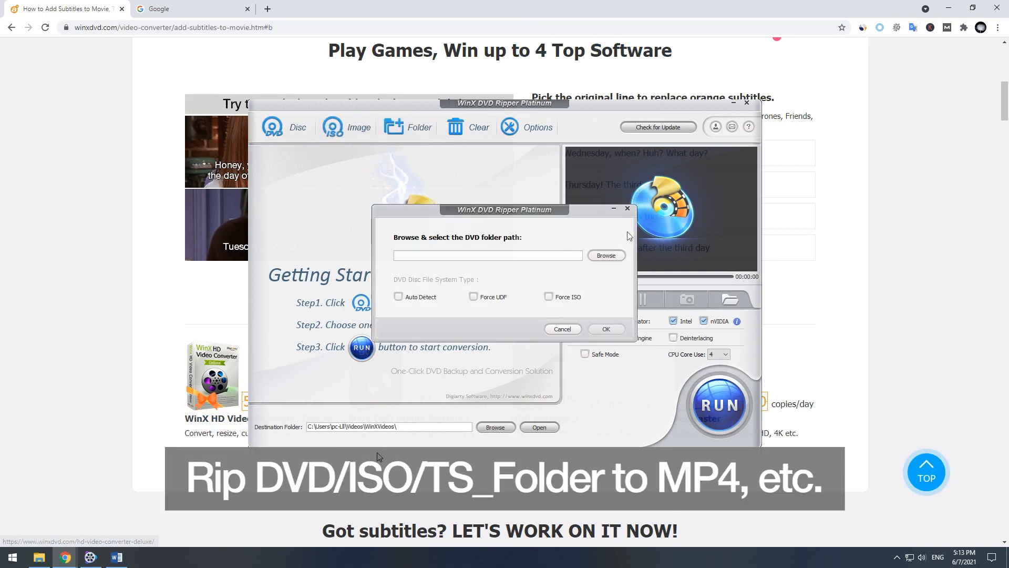
pyautogui.click(561, 329)
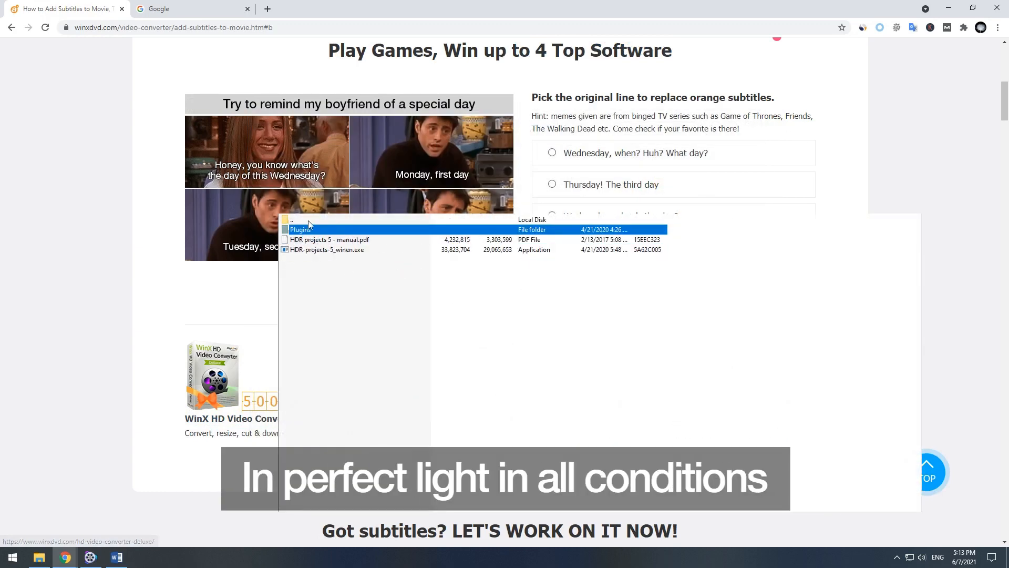
# Open the Plugins folder in the HDR projects 5 file listing.
pyautogui.doubleClick(301, 229)
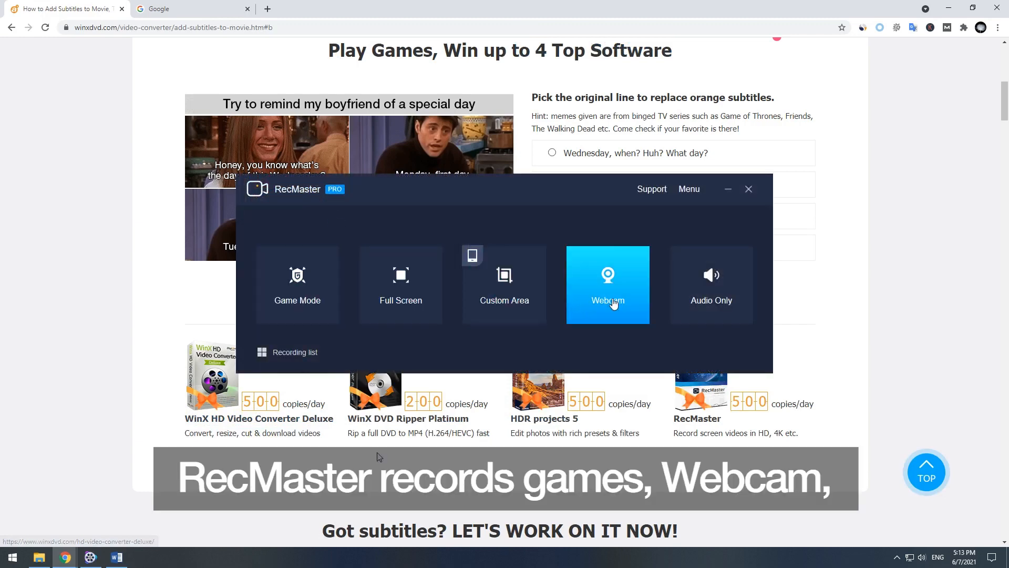
pyautogui.moveTo(753, 221)
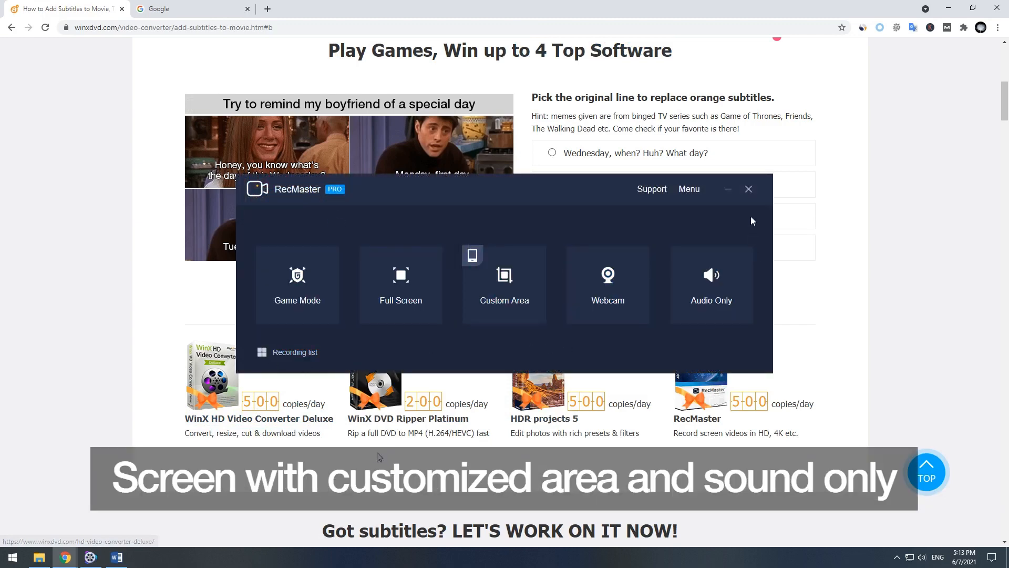
# Close the RecMaster window to return to the giveaway page.
pyautogui.click(747, 188)
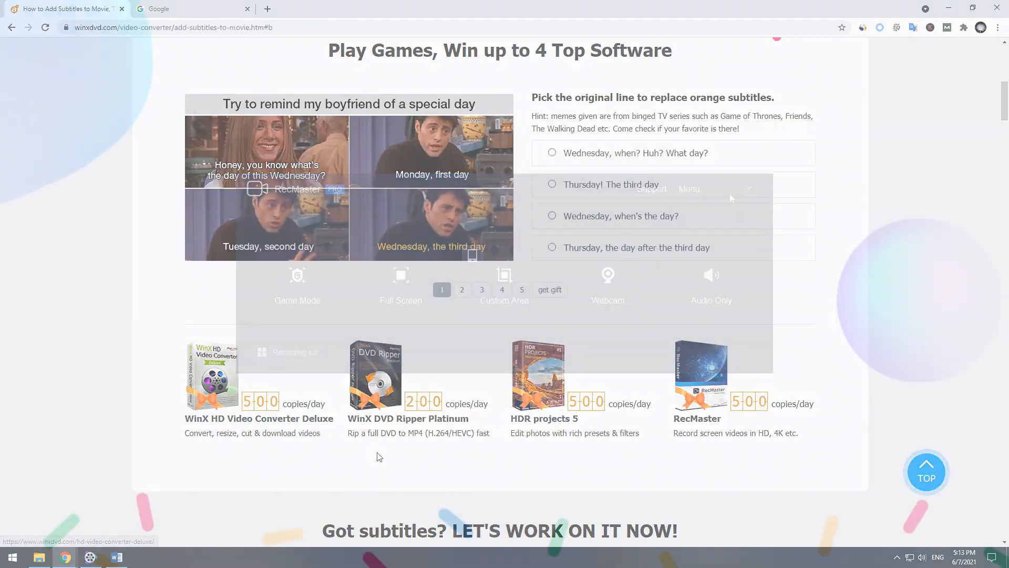